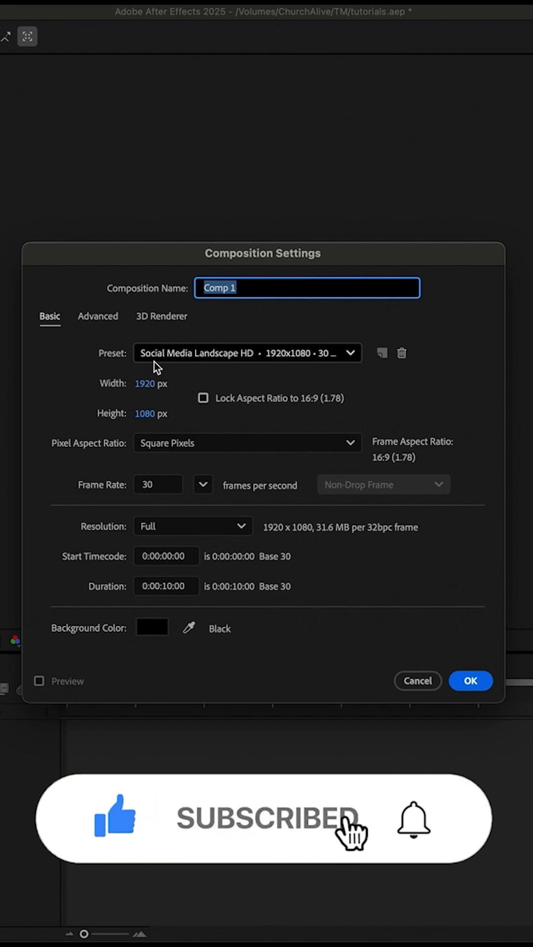
Step: Create a 1920×1080 HD composition and start a text layer in the viewer
{"action": "left_click", "coordinate": [470, 681]}
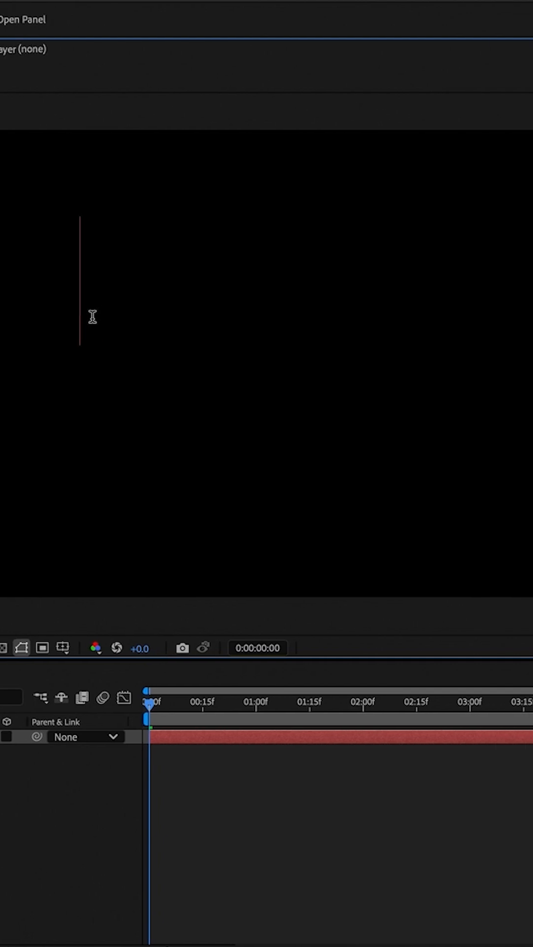
{"action": "left_click", "coordinate": [114, 743]}
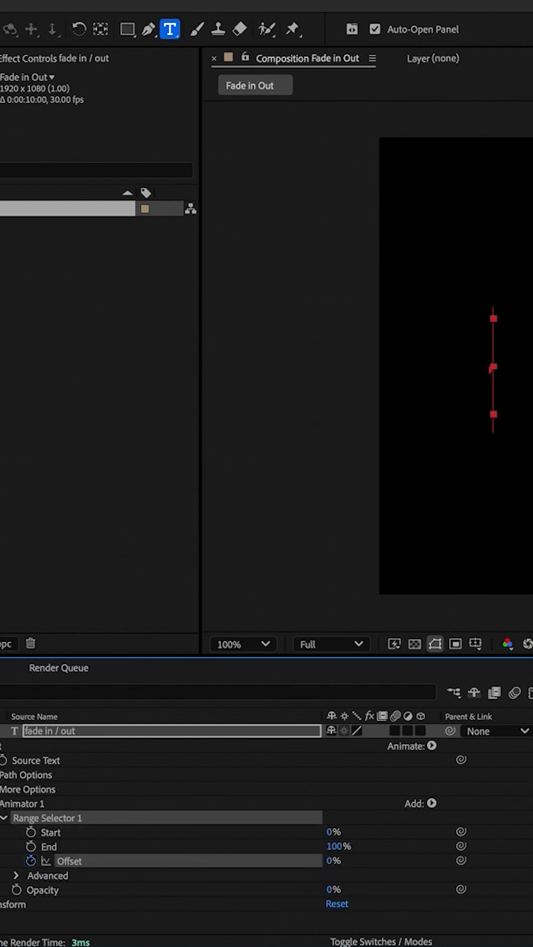
{"action": "mouse_move", "coordinate": [364, 888]}
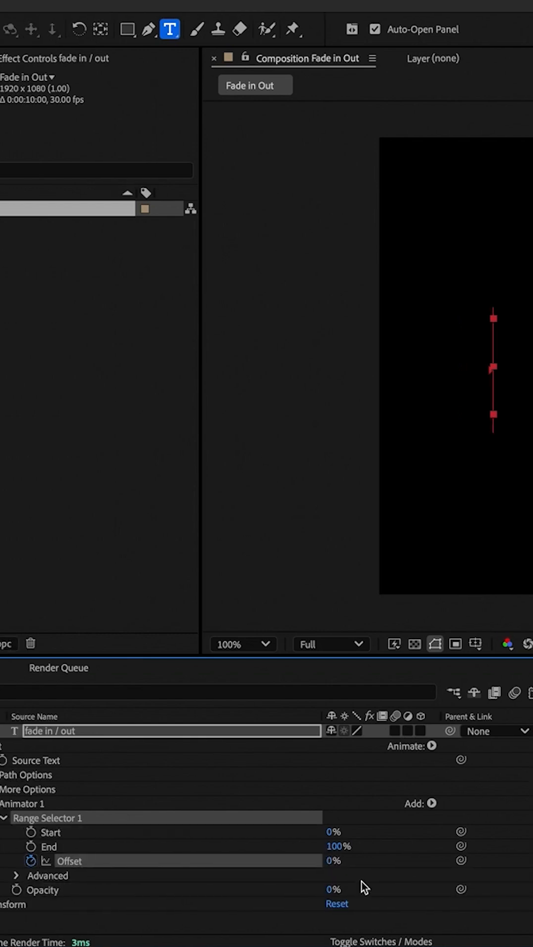